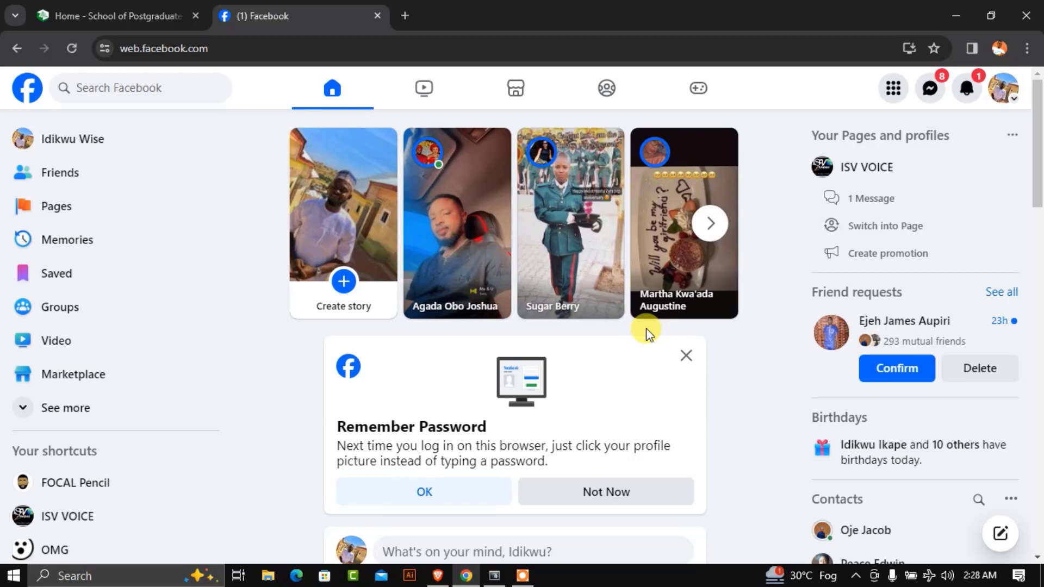
mouse_move(319, 197)
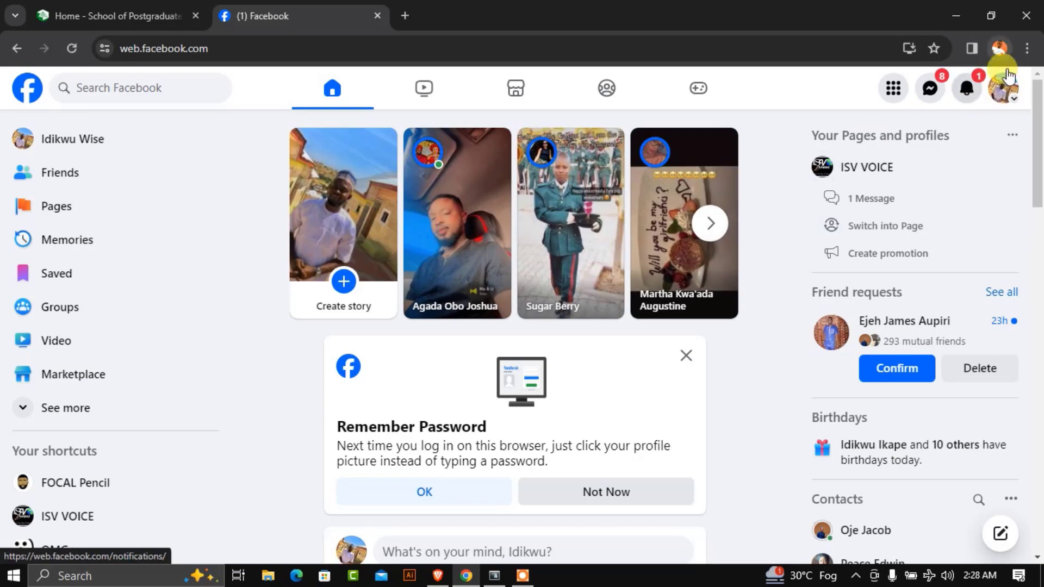
- Open the account menu and show all profiles and Pages available to switch into
left_click(1015, 87)
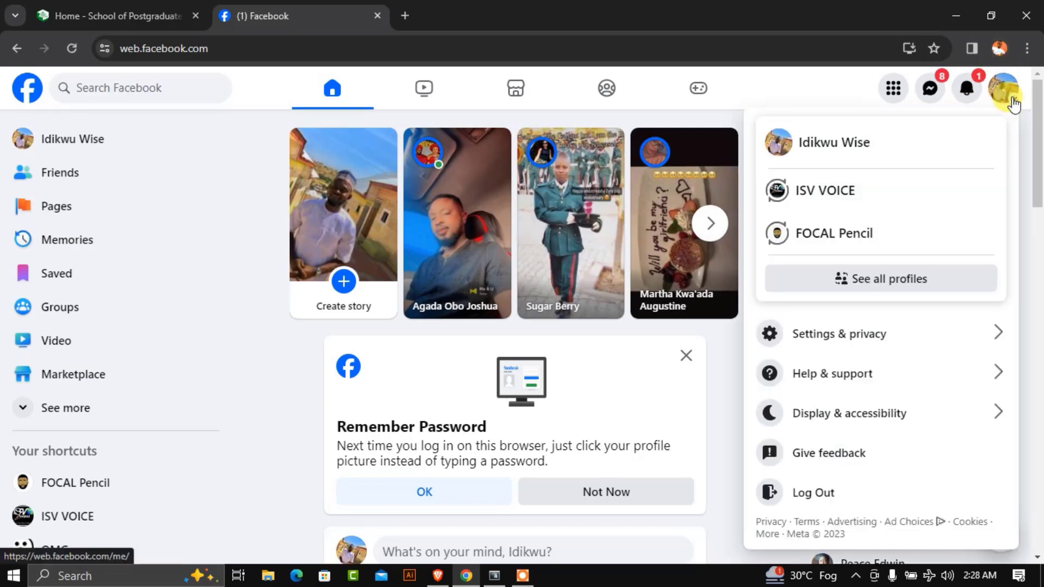
mouse_move(880, 278)
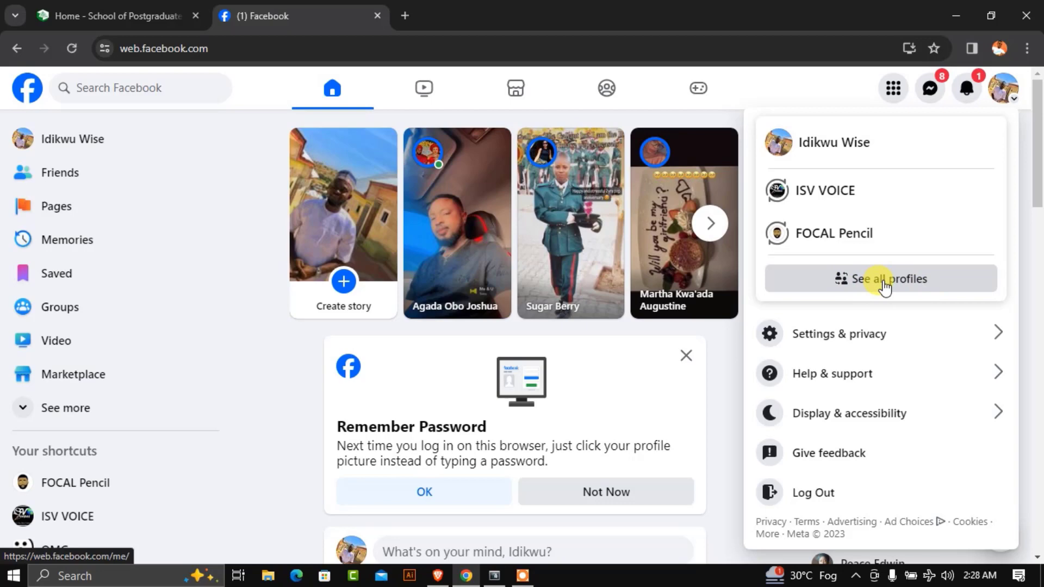
left_click(880, 278)
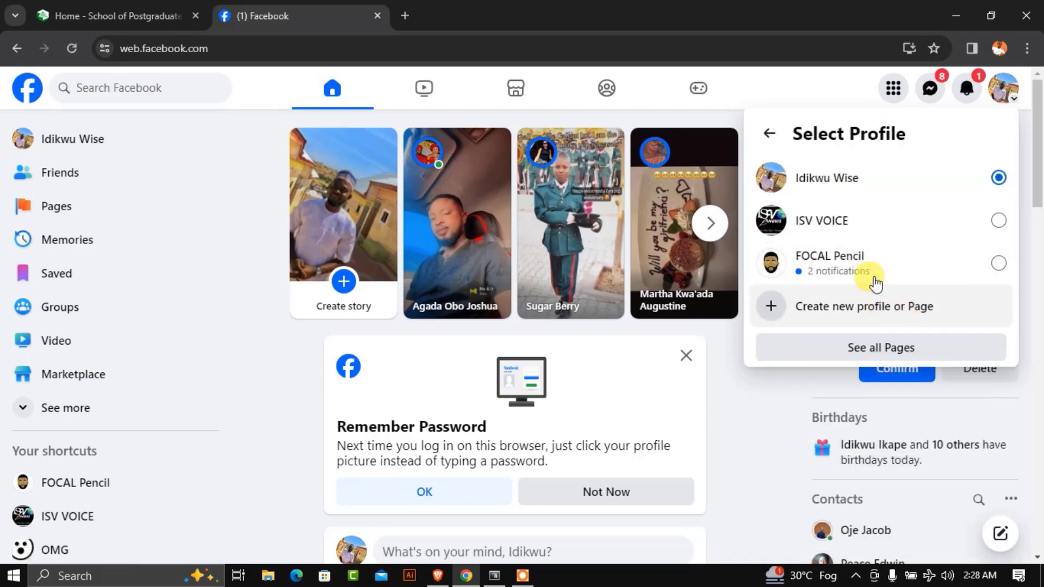
mouse_move(930, 287)
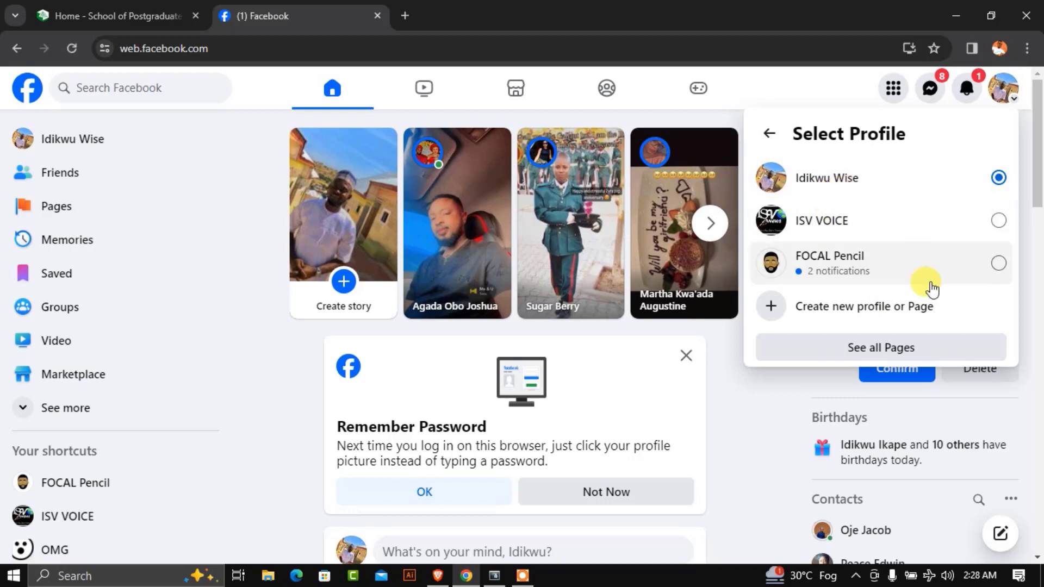
mouse_move(833, 227)
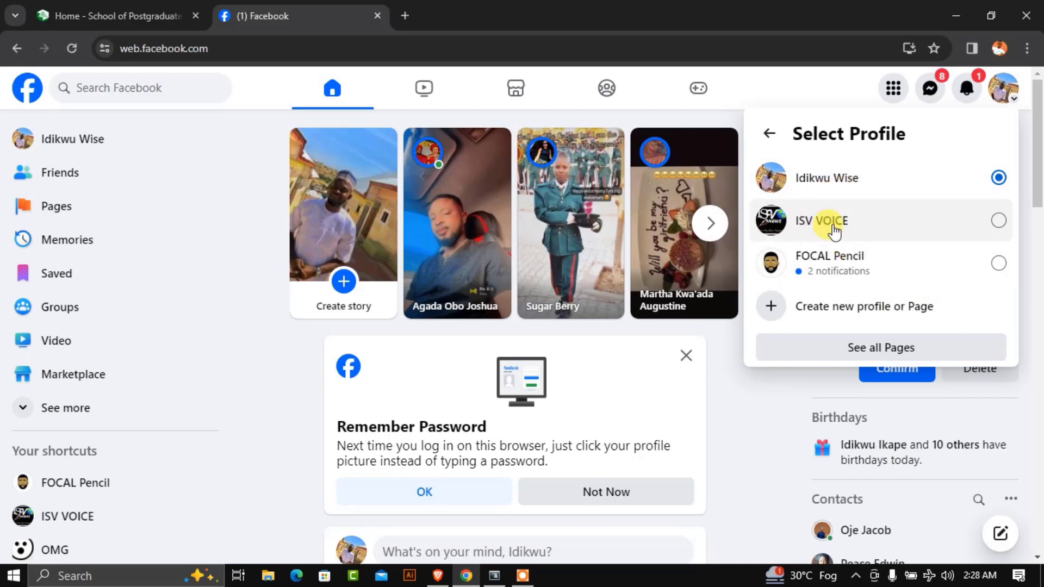
mouse_move(836, 223)
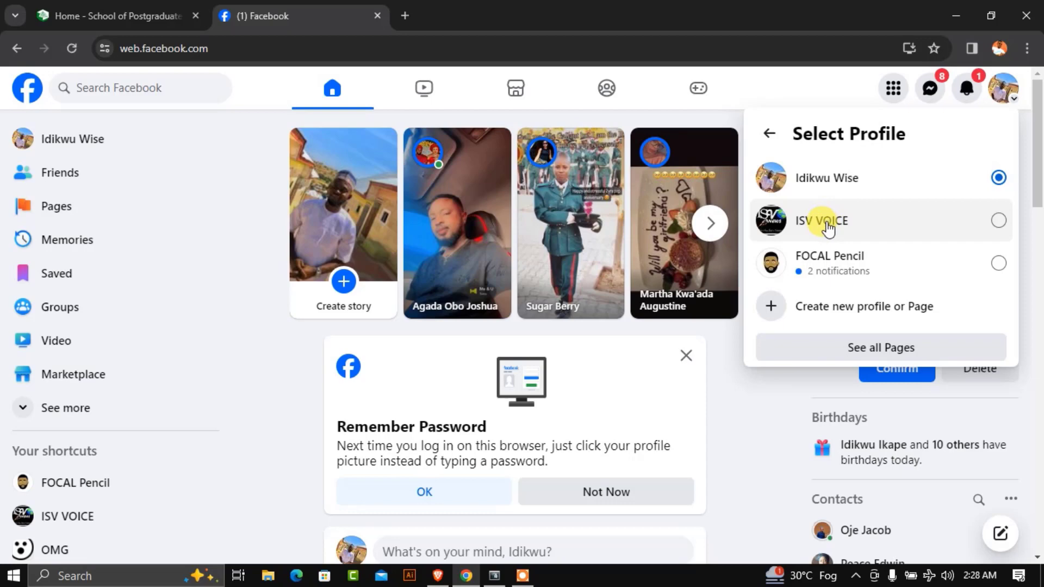
- Switch to acting as ISV VOICE and dismiss the Remember Password card
left_click(821, 220)
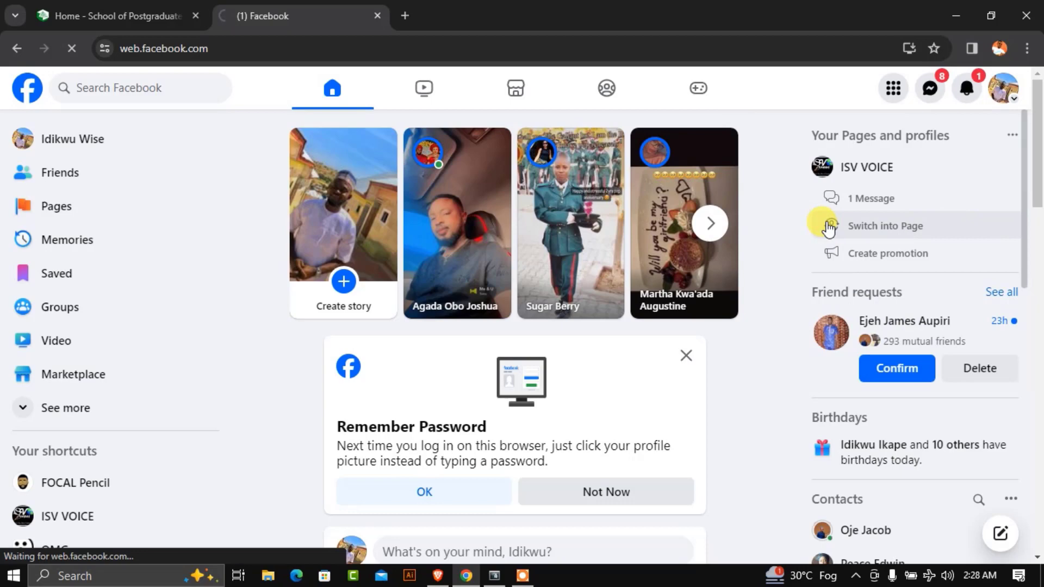
left_click(884, 226)
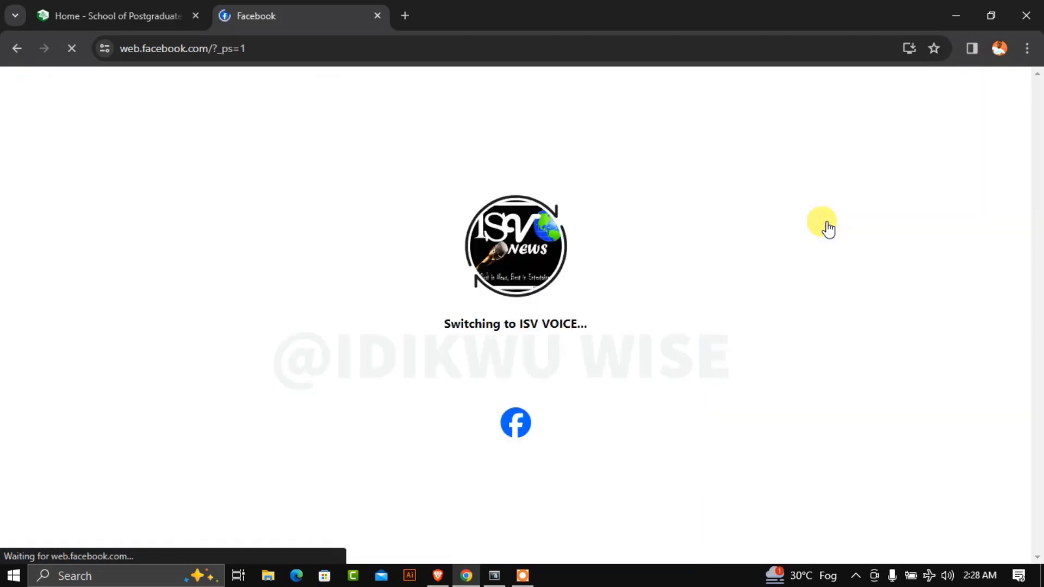
mouse_move(809, 291)
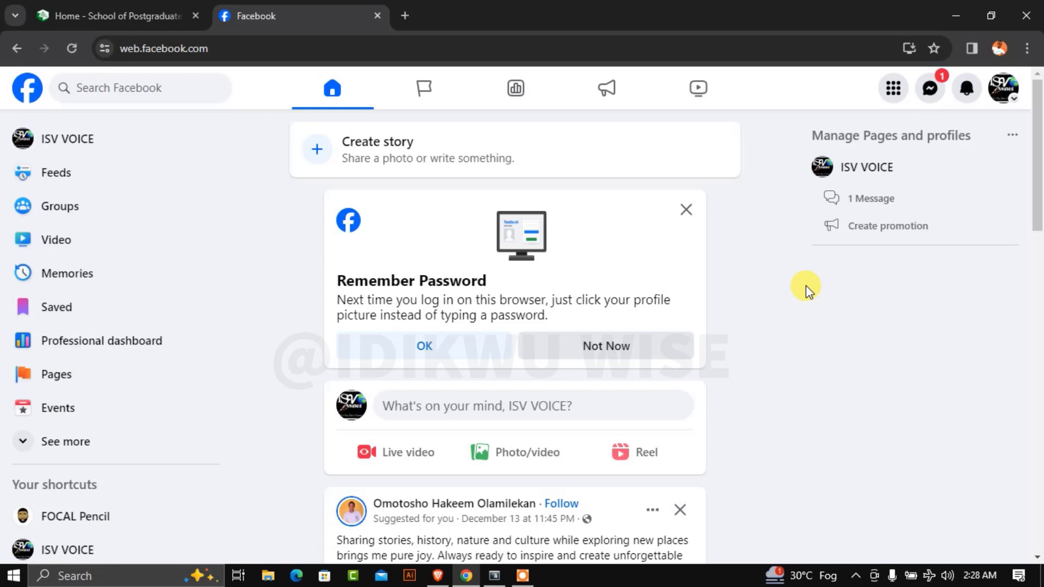
mouse_move(761, 269)
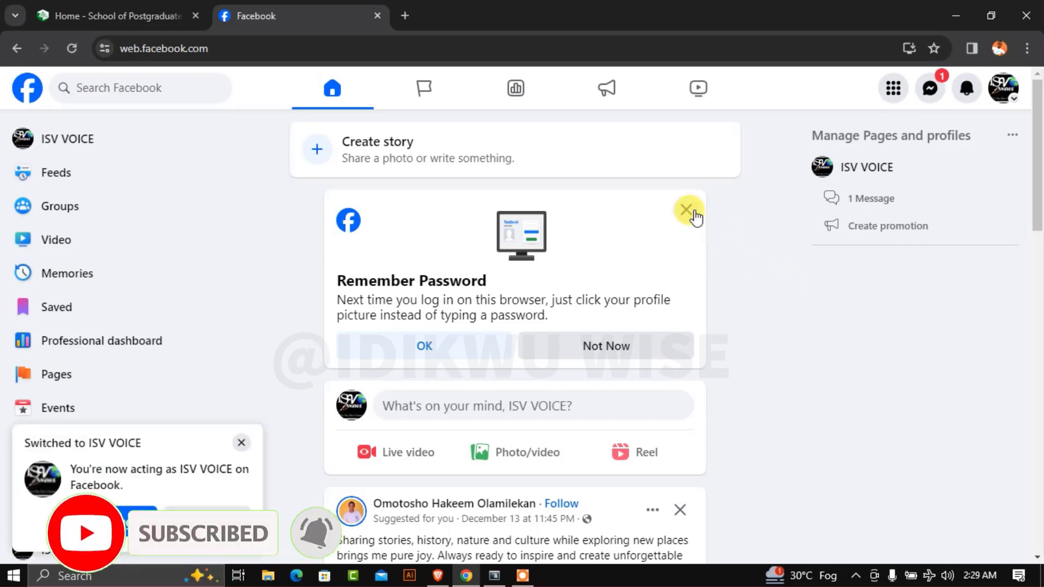
mouse_move(686, 213)
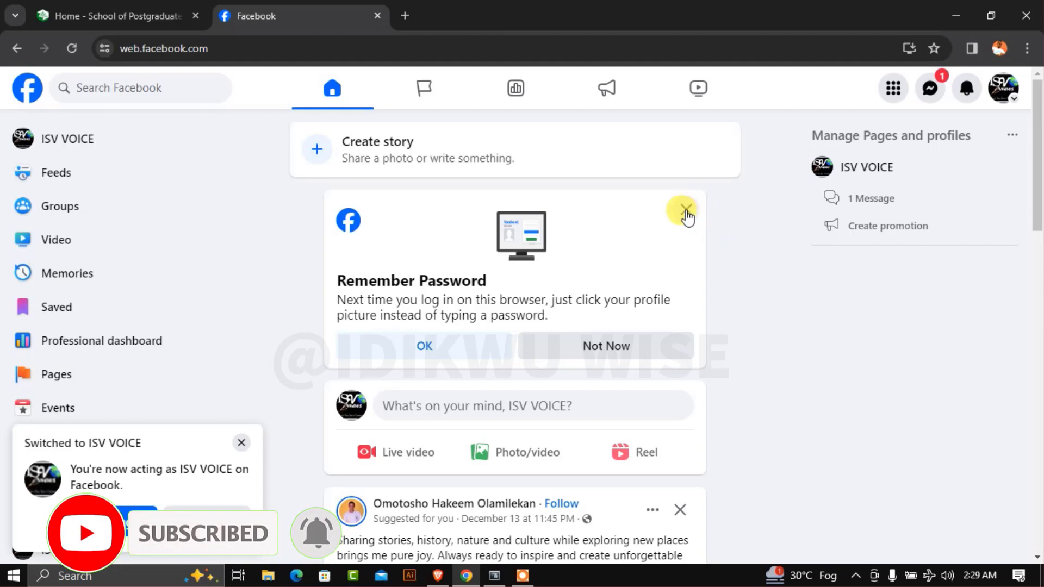
left_click(684, 211)
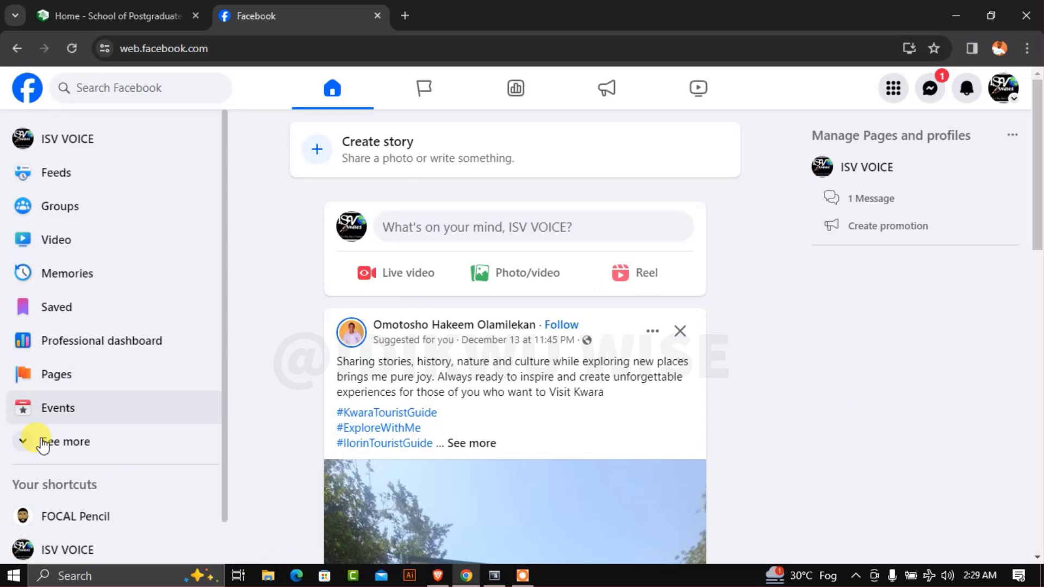
mouse_move(56, 374)
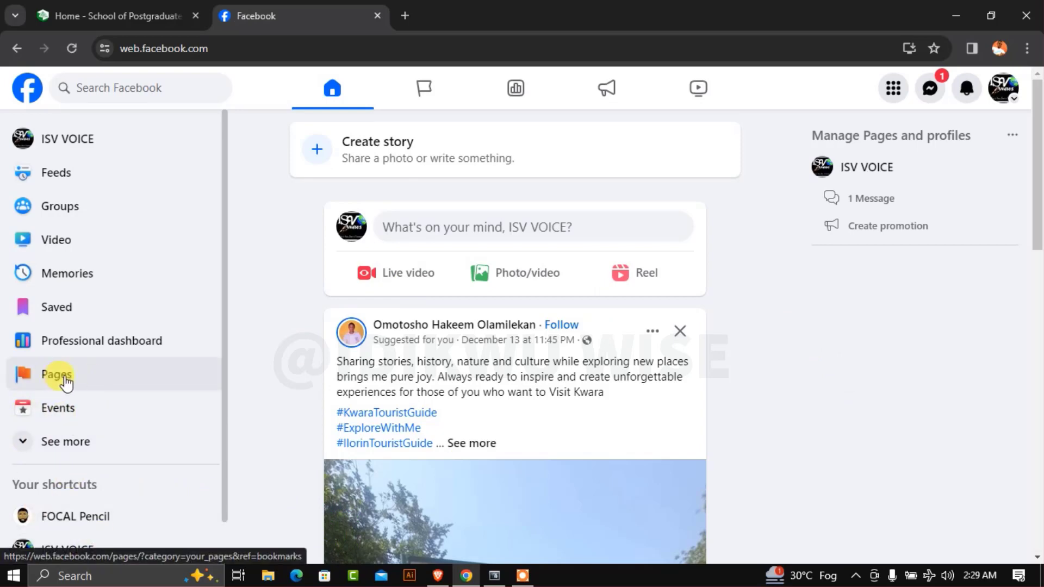
- Open the ISV VOICE Page from the Your Pages list
left_click(56, 374)
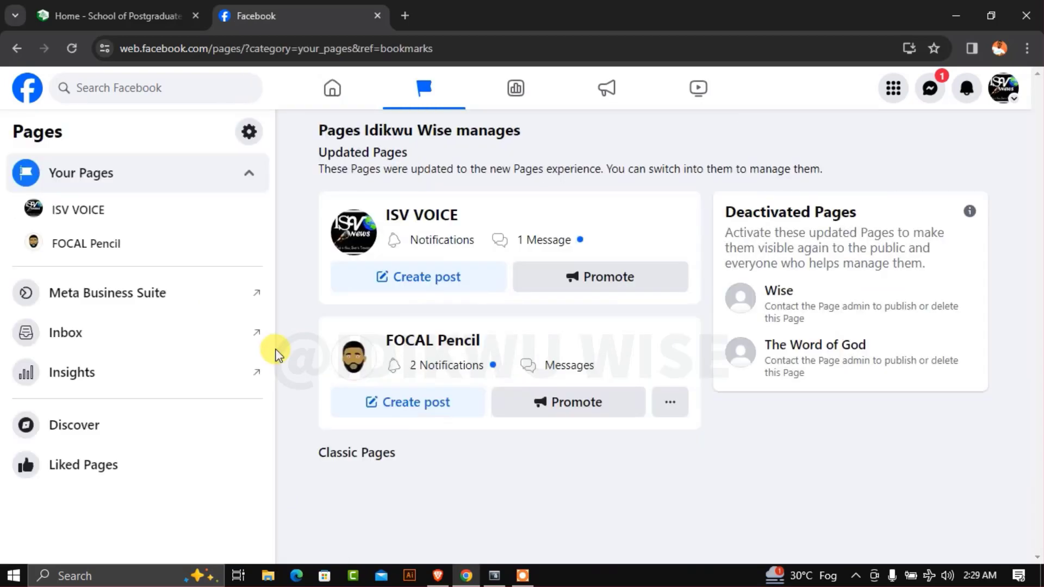
mouse_move(481, 313)
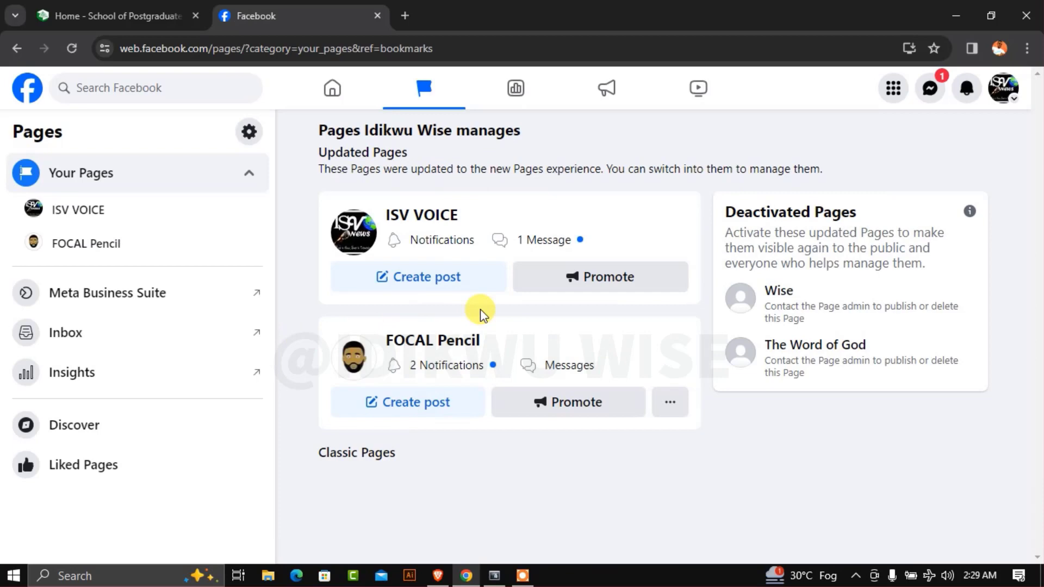
mouse_move(441, 240)
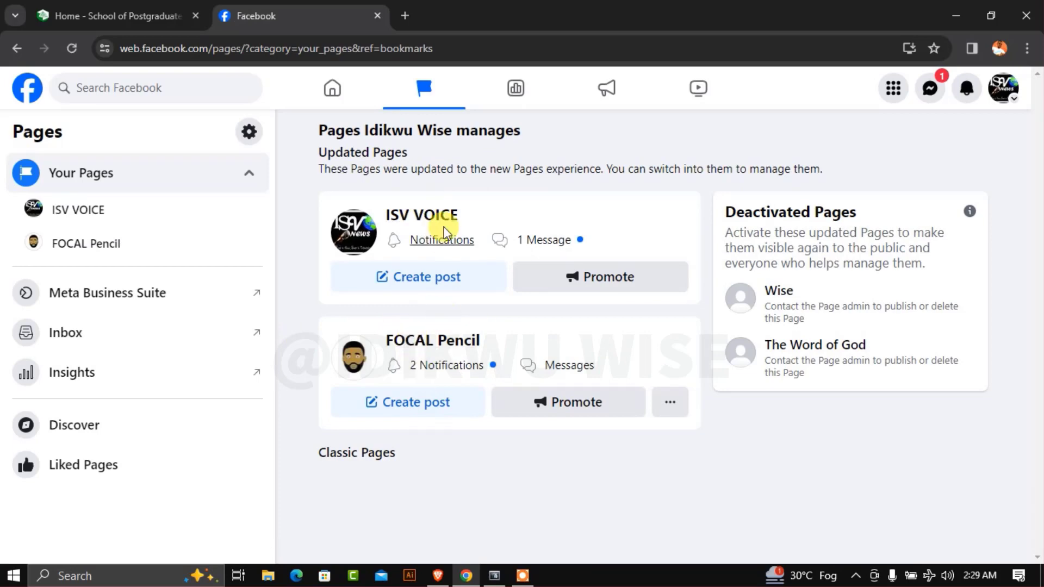
mouse_move(457, 195)
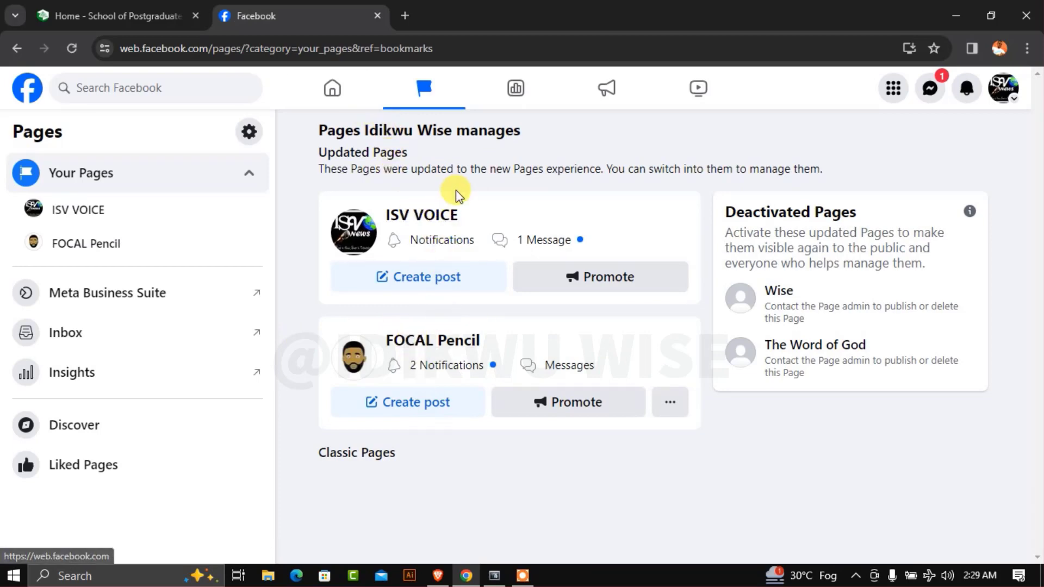
mouse_move(421, 214)
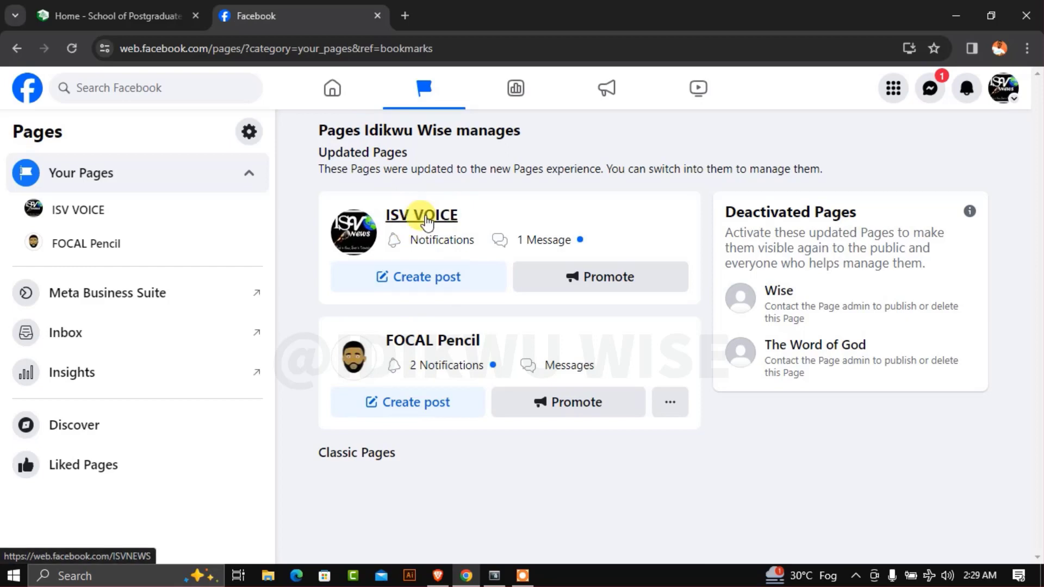
left_click(421, 215)
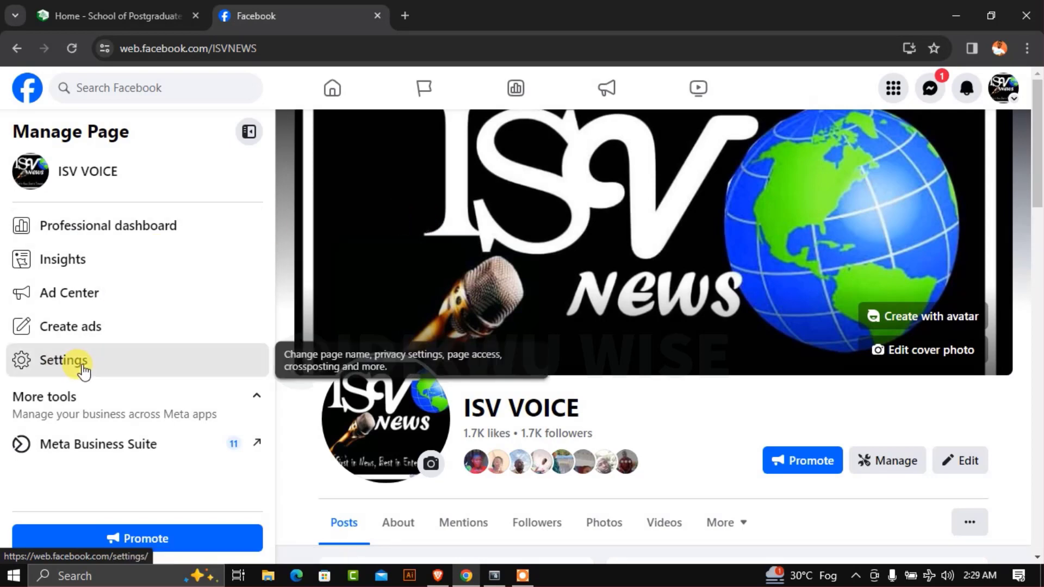
- Open ISV VOICE's general Page settings and start editing the Name
left_click(63, 359)
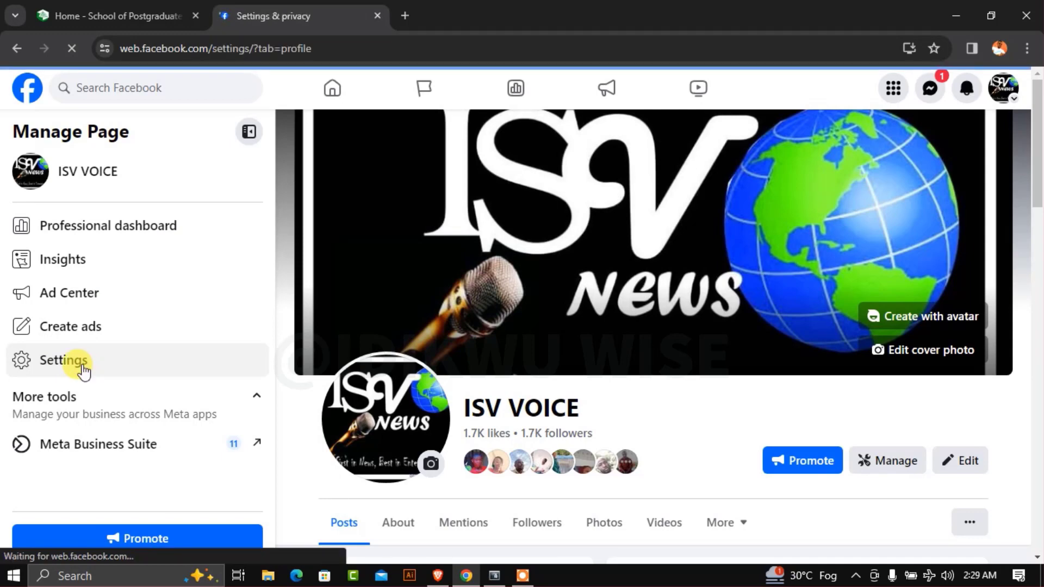
left_click(63, 360)
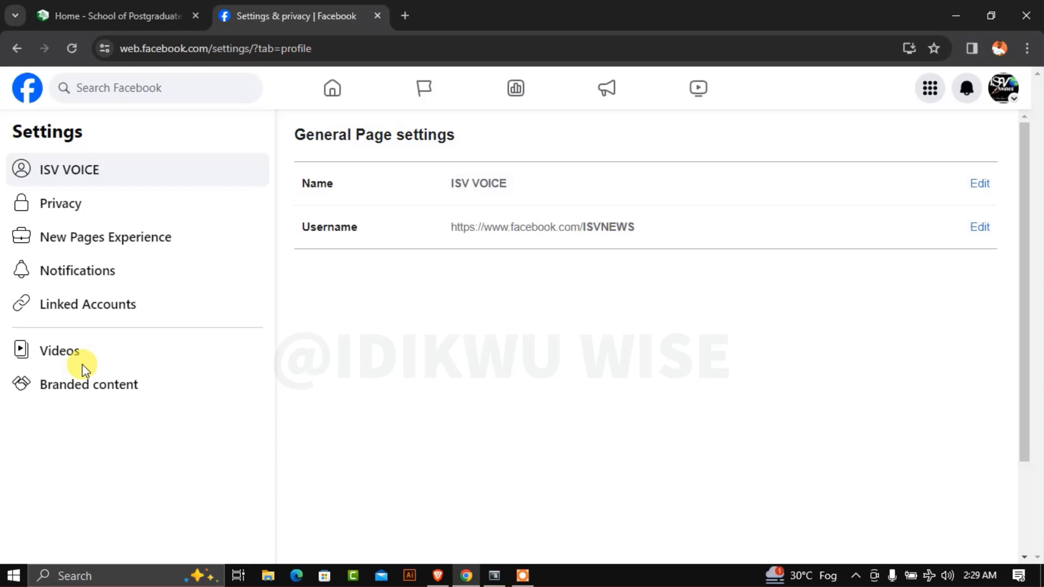
mouse_move(223, 305)
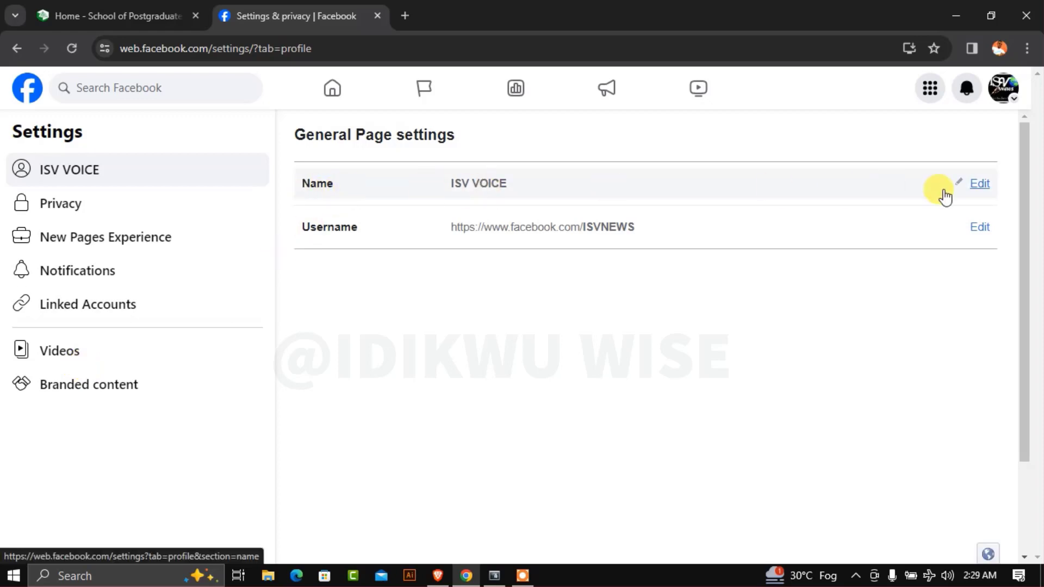
mouse_move(981, 187)
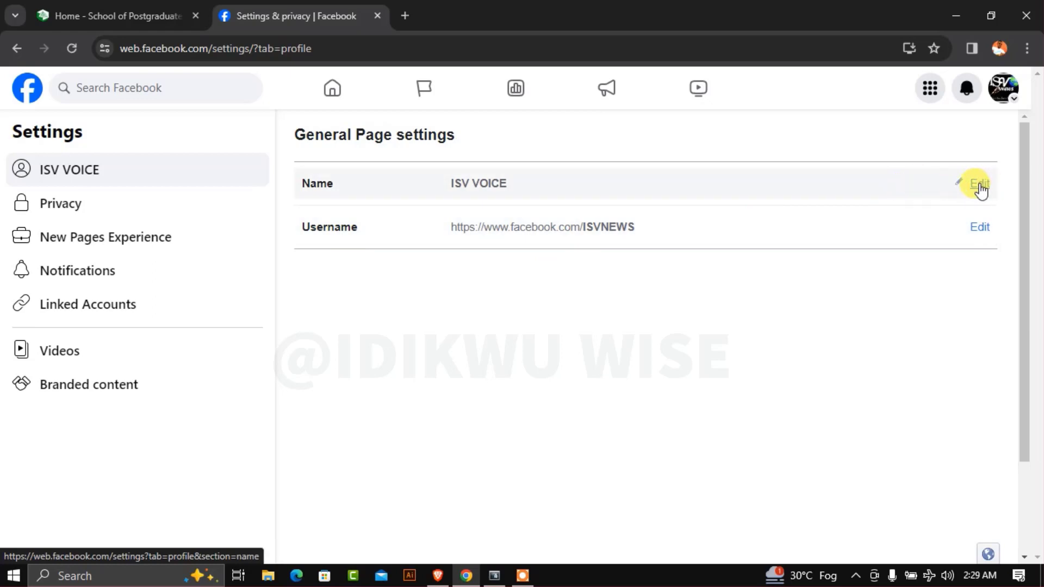
left_click(978, 183)
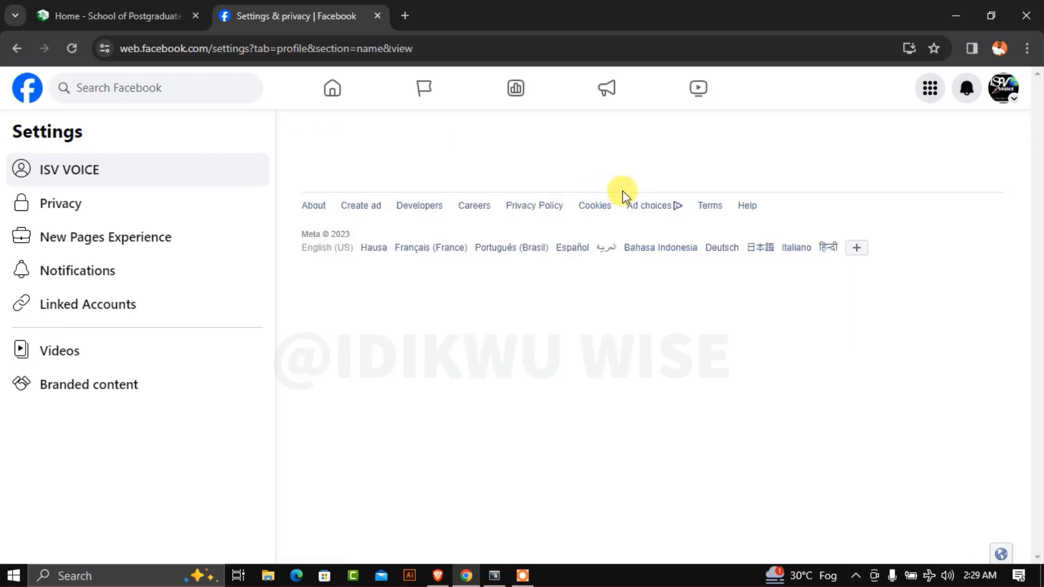
- Enter 'UC Easy Drawings' as the Page name in the Name field
left_click(630, 190)
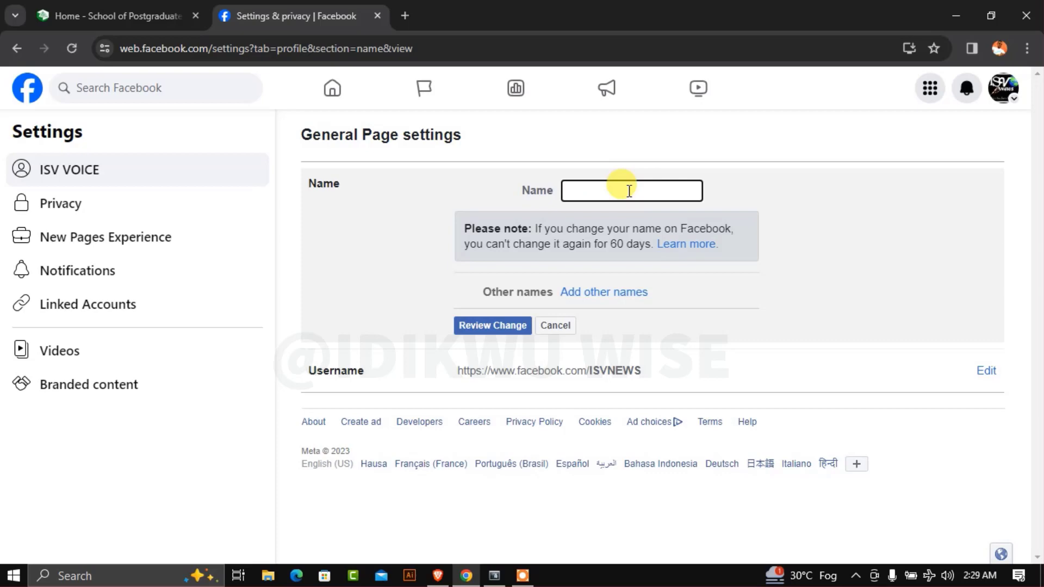
type("UC")
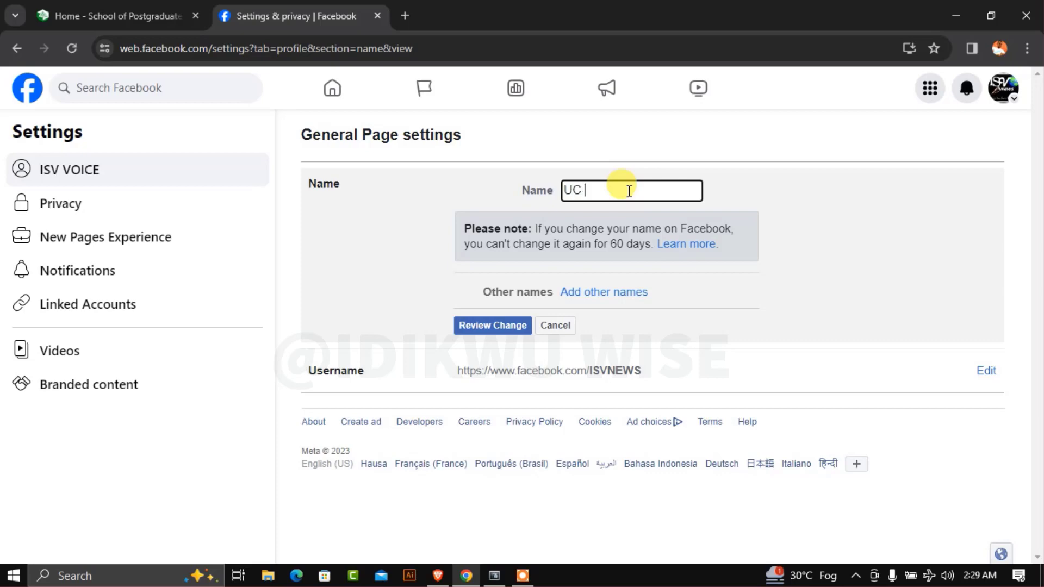
type("East")
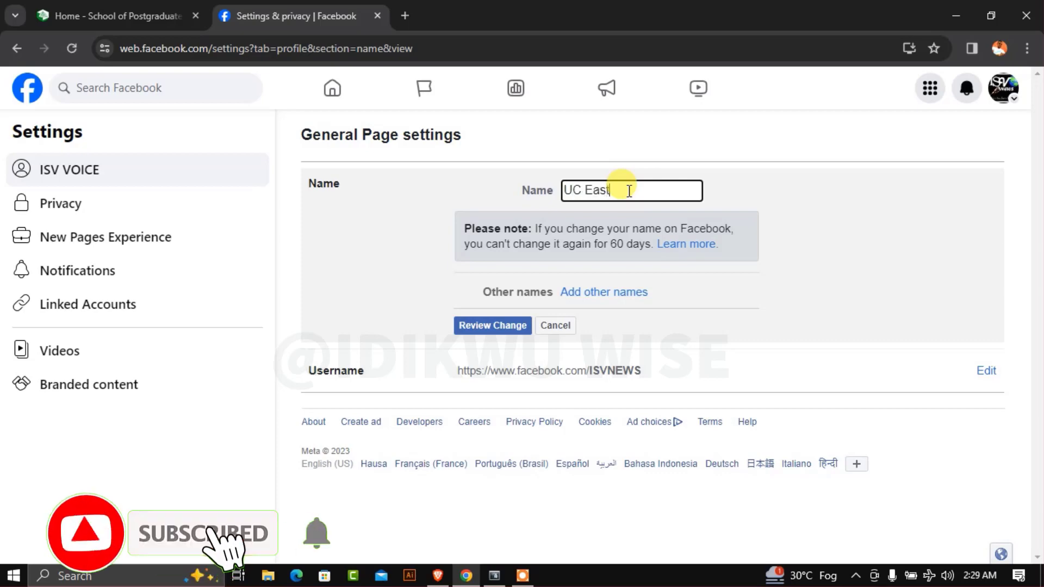
type("y Drawings")
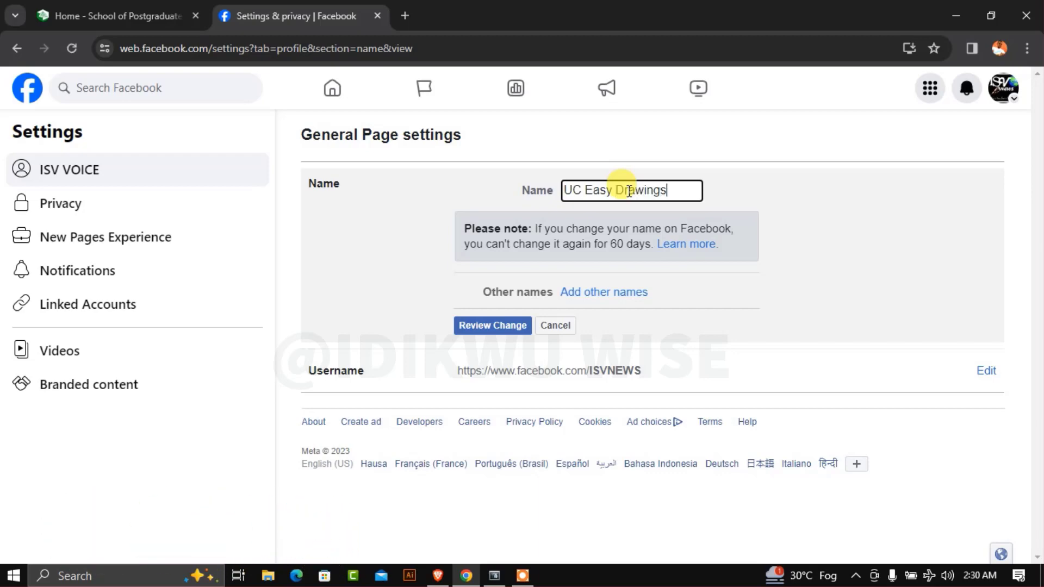
mouse_move(727, 299)
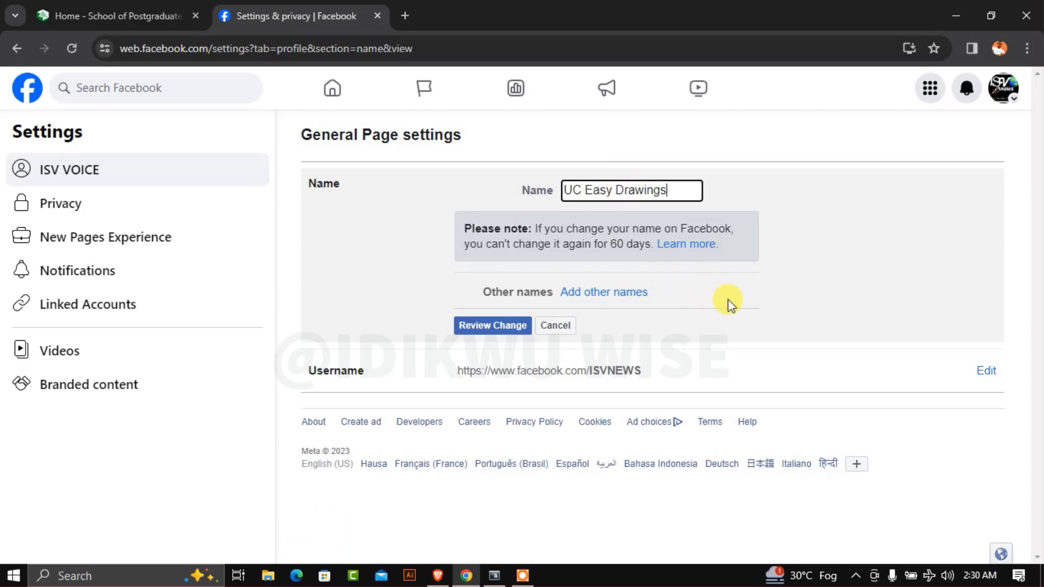
mouse_move(509, 309)
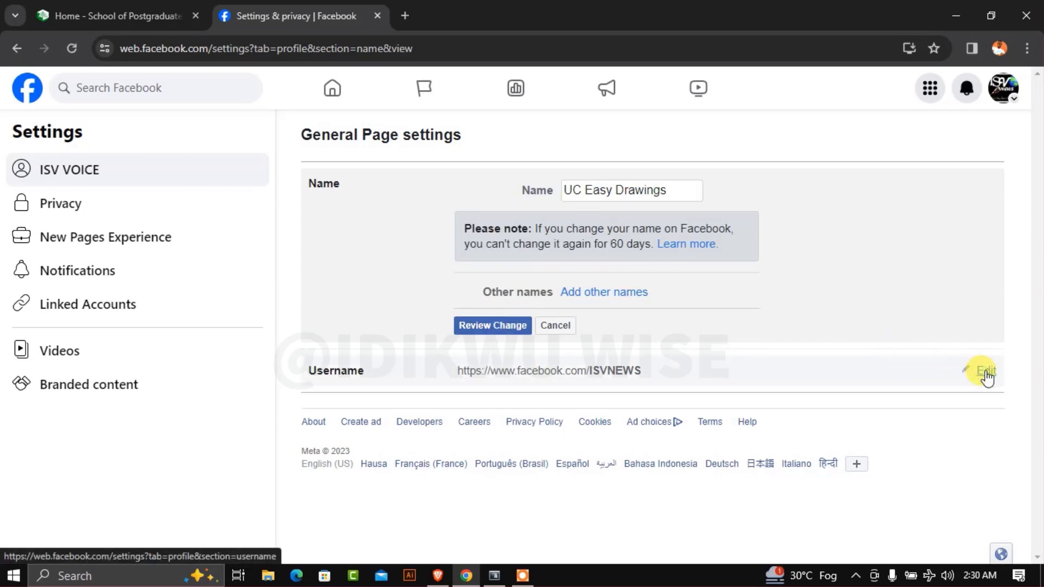
- Open the ISVNEWS username editor, discarding the unsaved name change
left_click(985, 371)
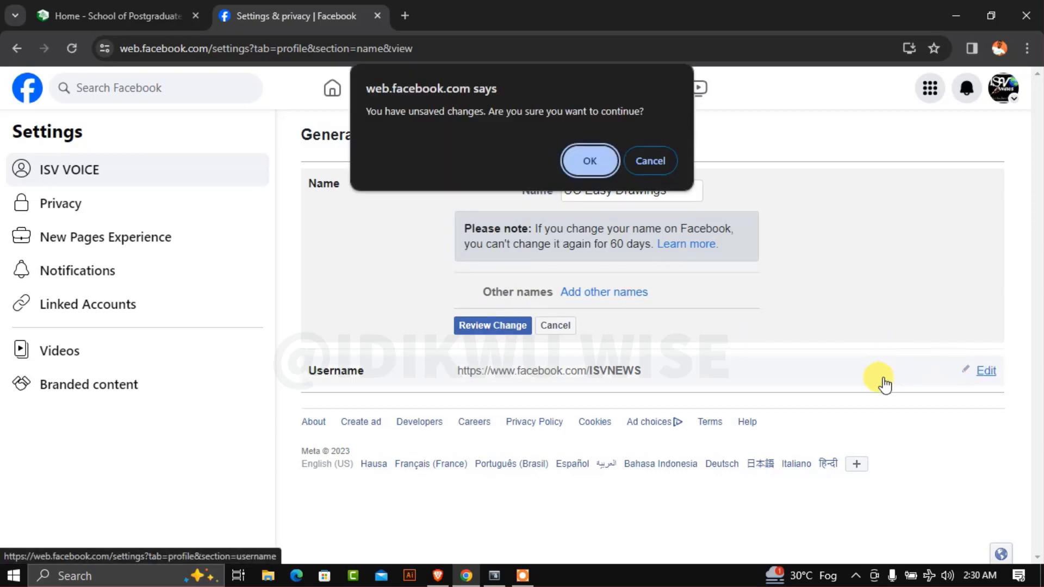
mouse_move(347, 100)
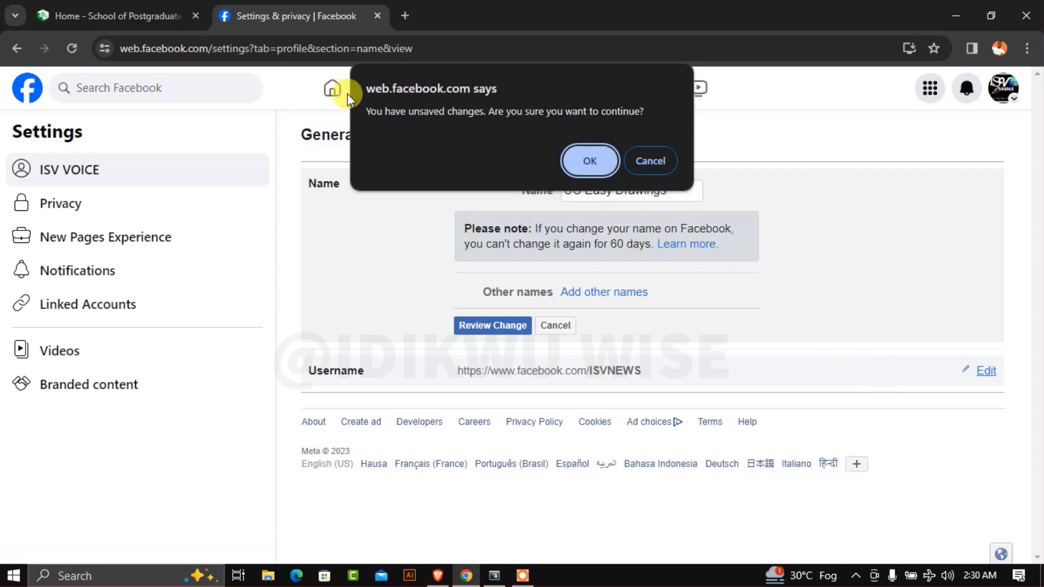
mouse_move(452, 111)
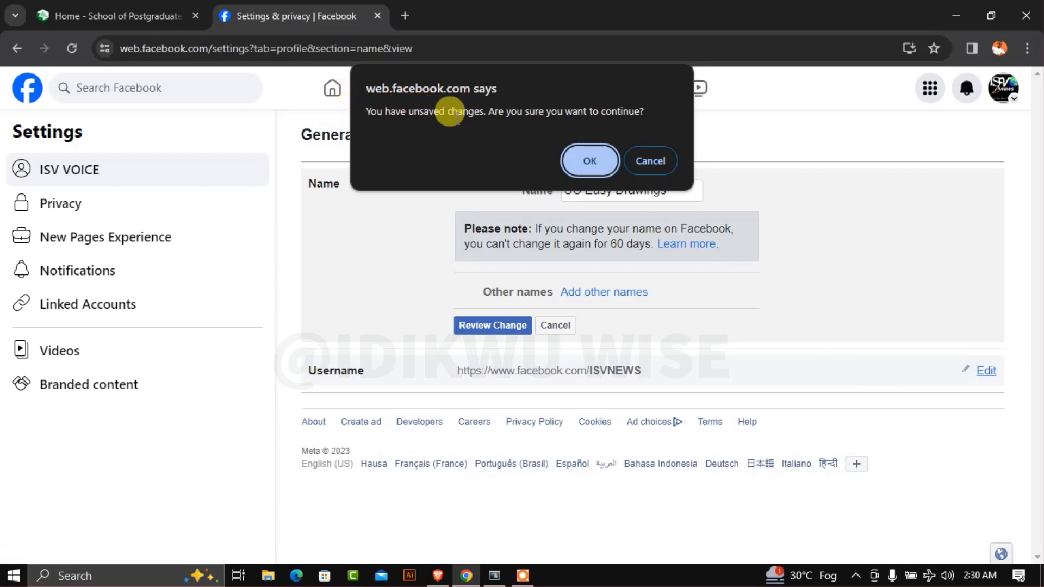
mouse_move(533, 111)
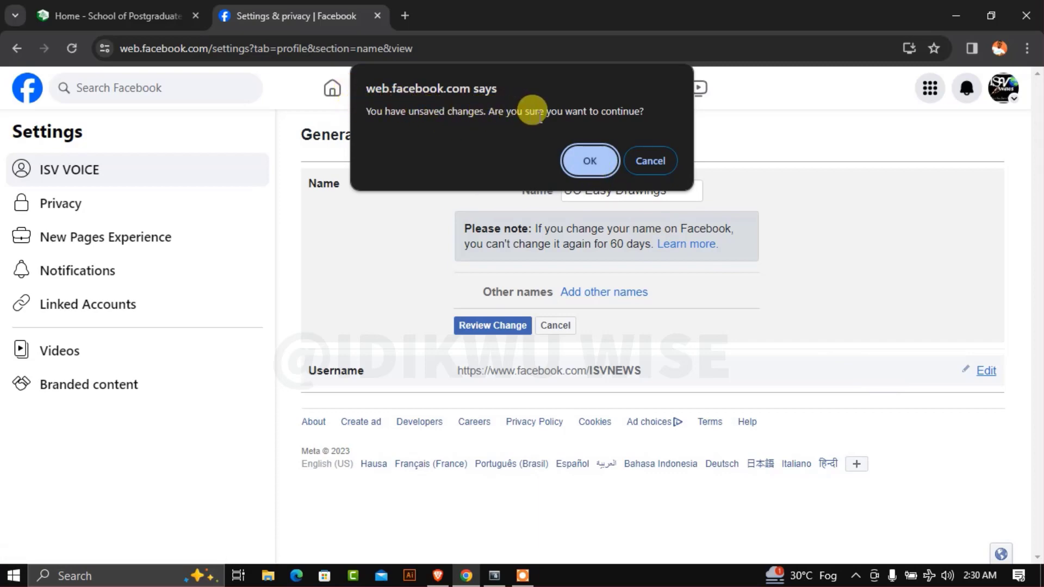
mouse_move(588, 160)
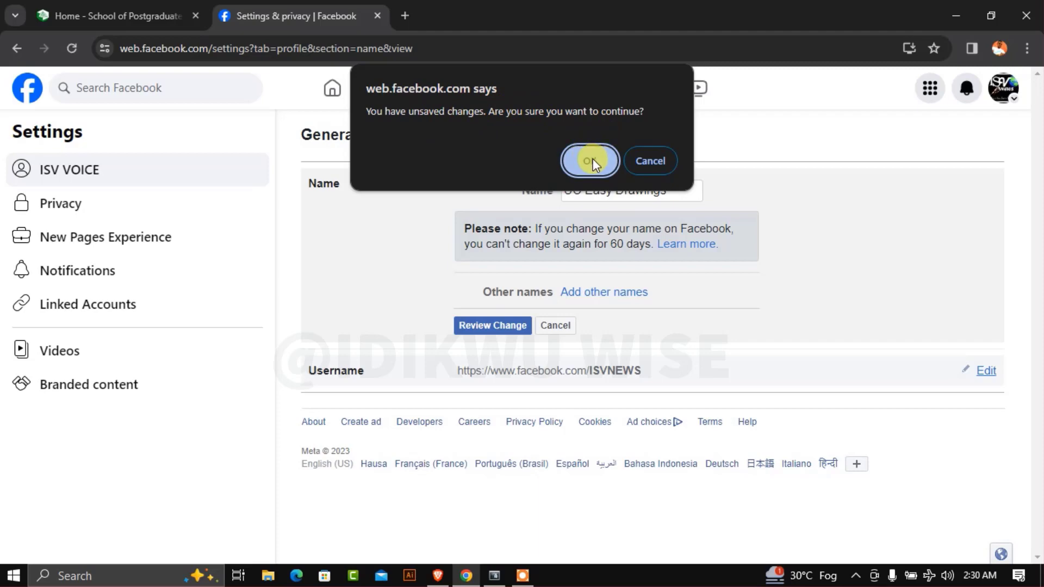
left_click(589, 161)
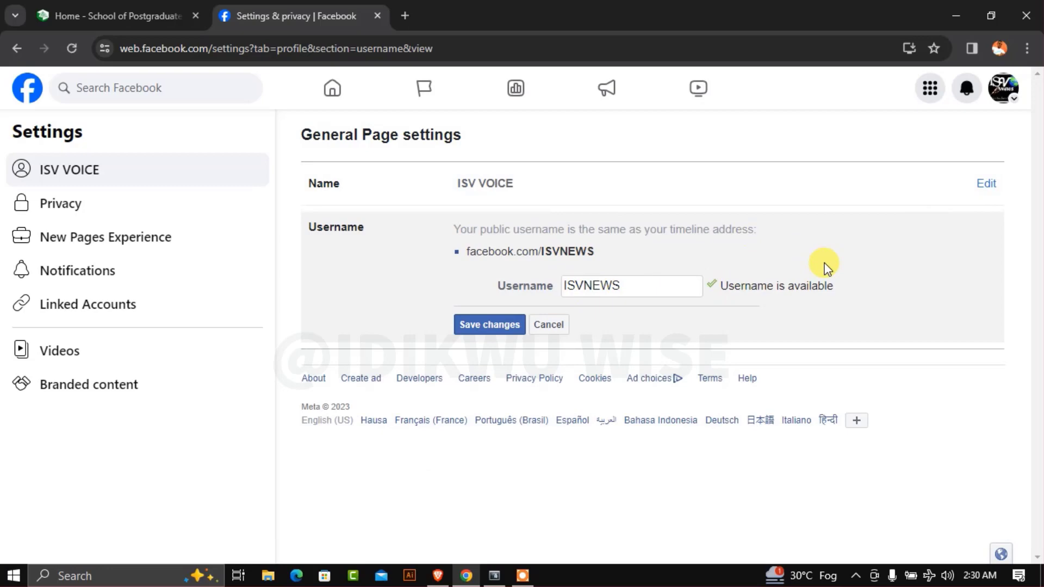
mouse_move(1029, 171)
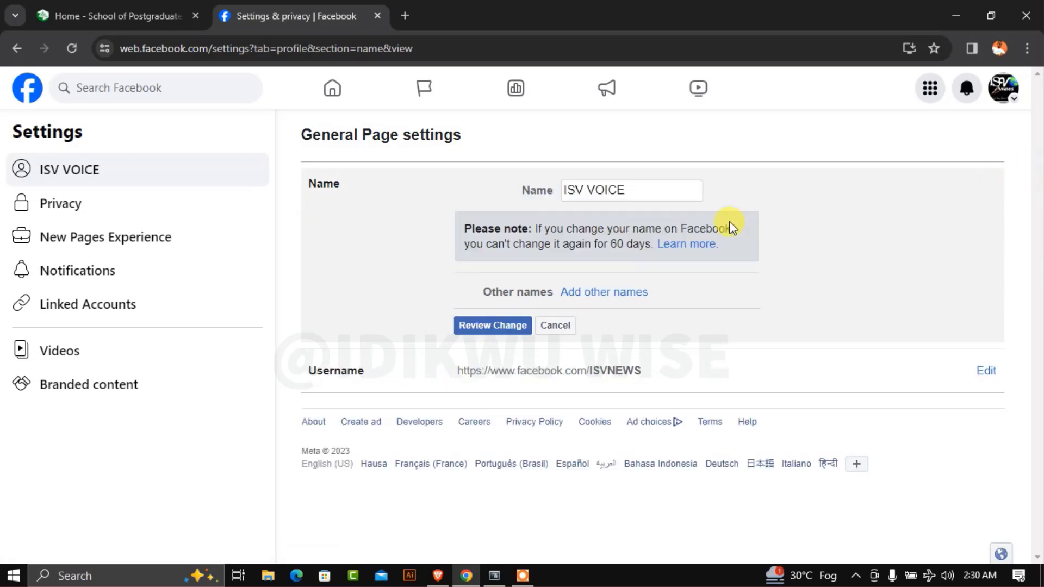
- Replace 'ISV VOICE' in the Name field with 'UC Easy Drawings'
left_click(630, 190)
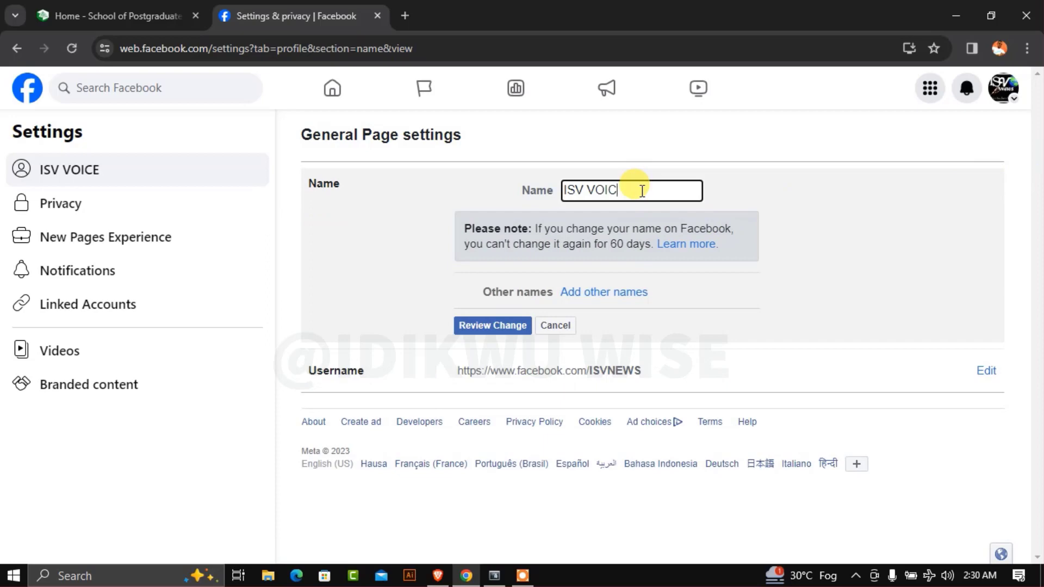
key("ctrl+a")
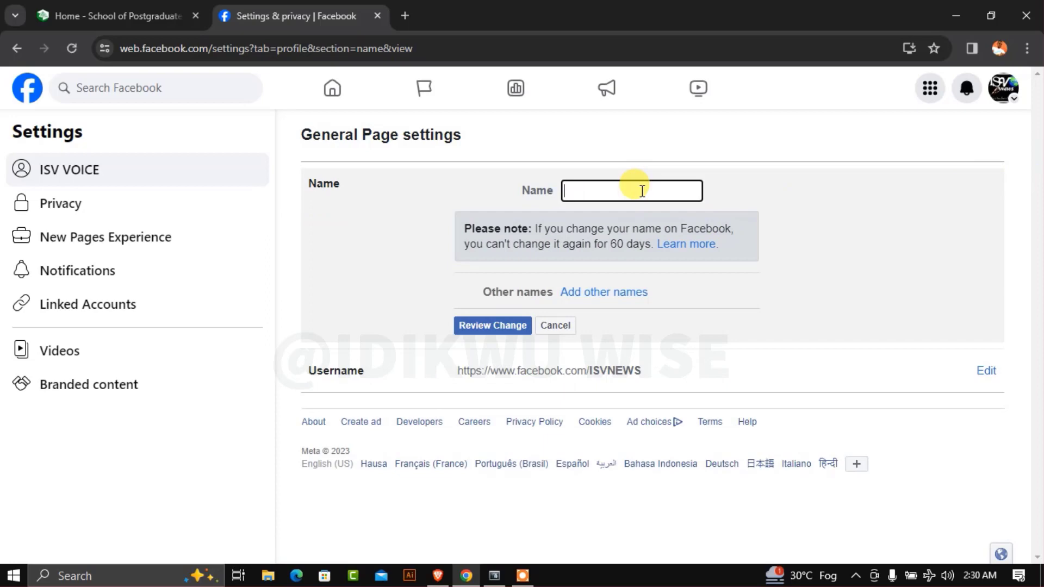
type("UC")
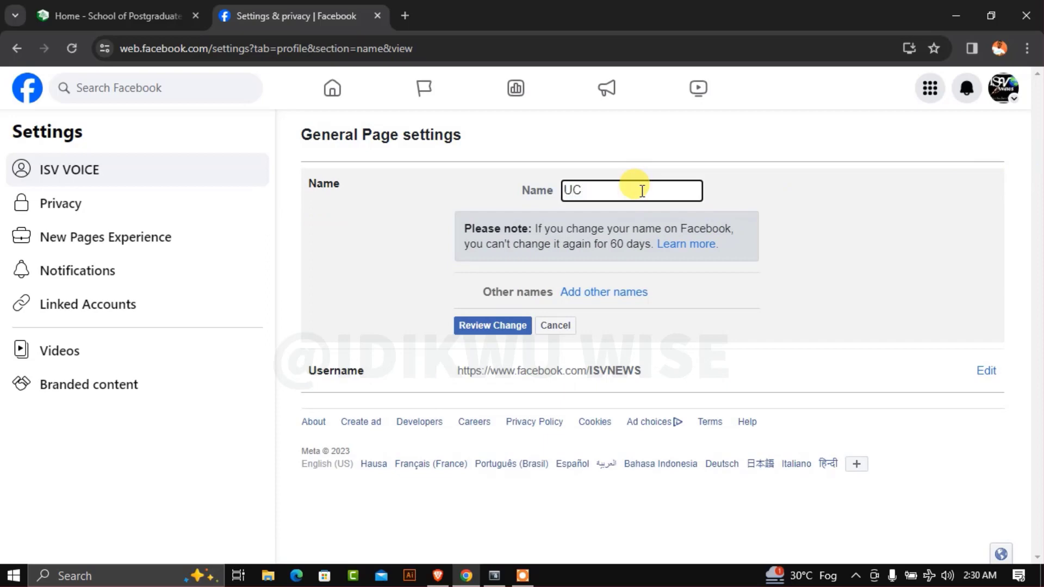
type("Easy")
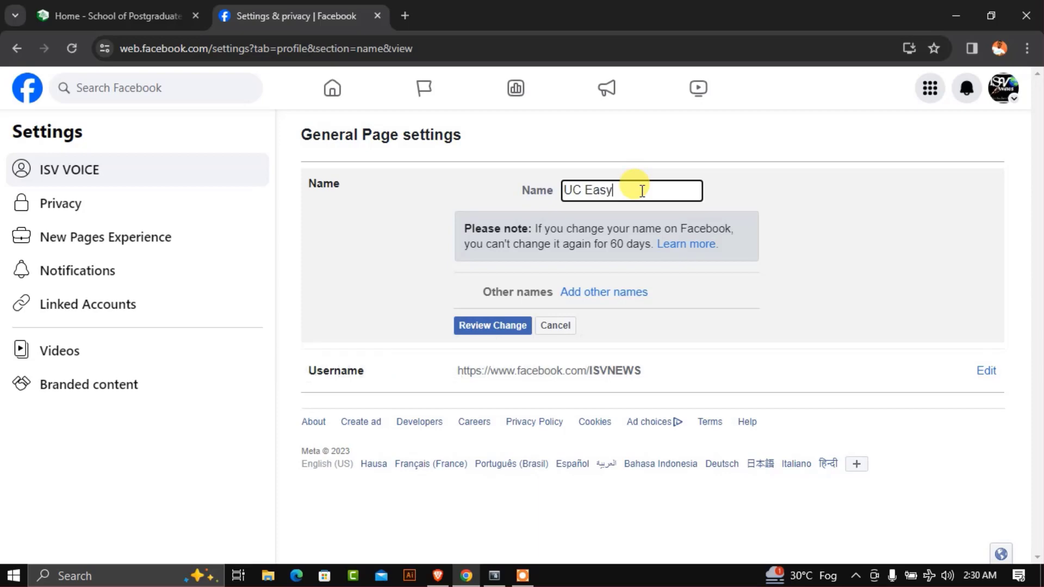
type("Dr")
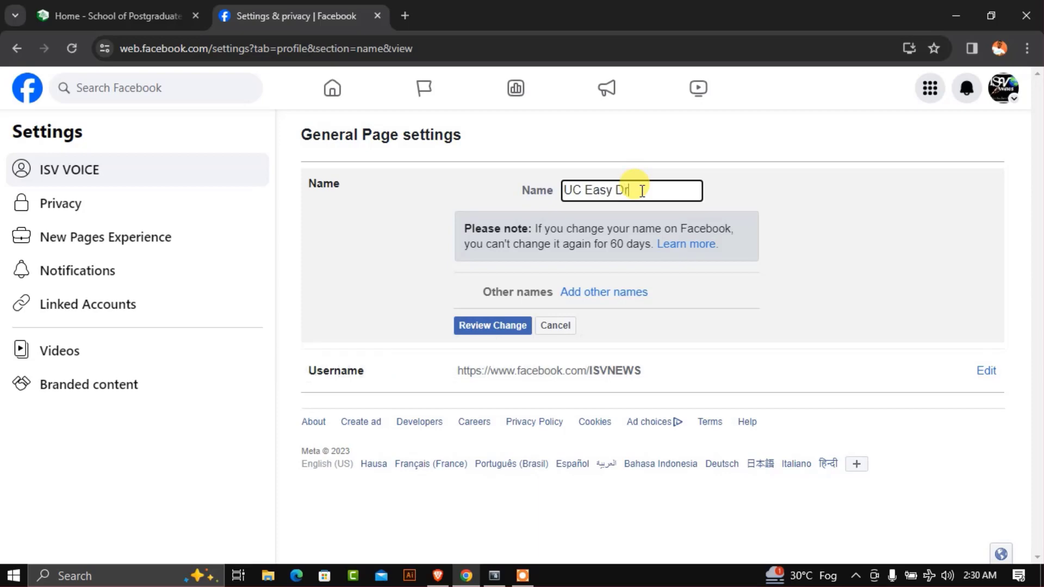
type("awin")
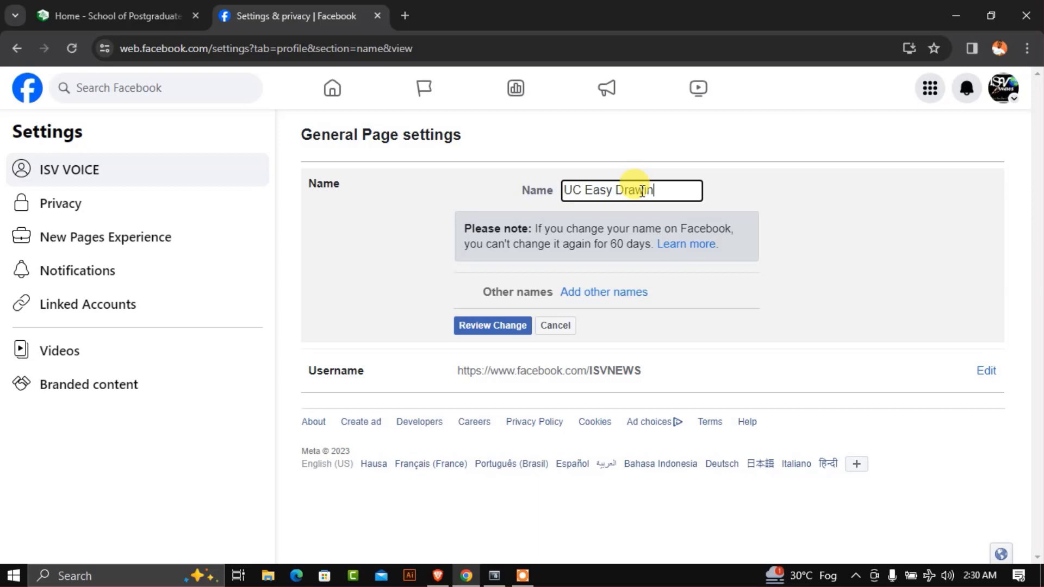
type("g")
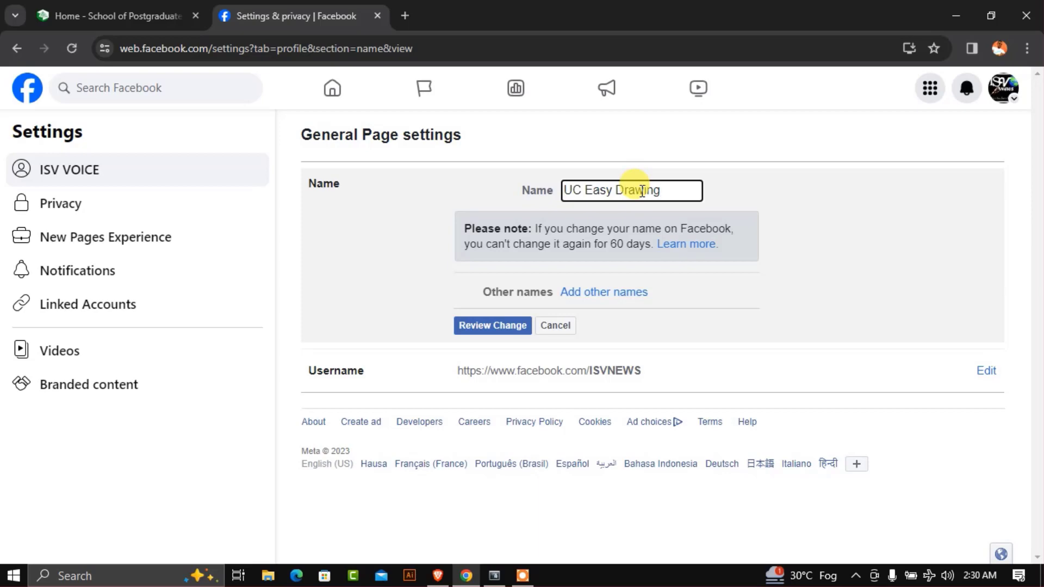
type("s")
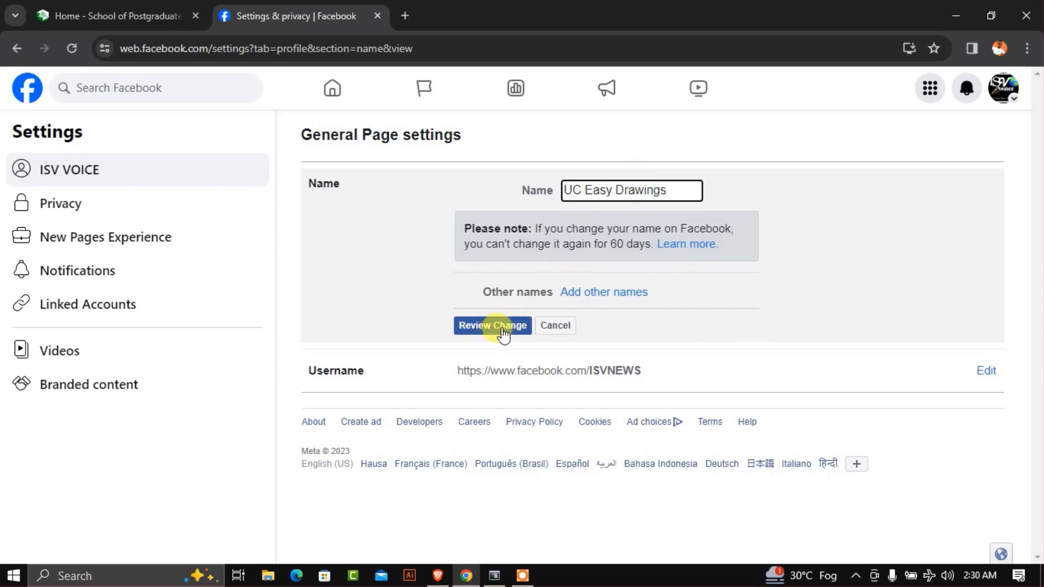
- Review the new name and submit the password-confirmed change request for 'UC Easy Drawings'
left_click(492, 325)
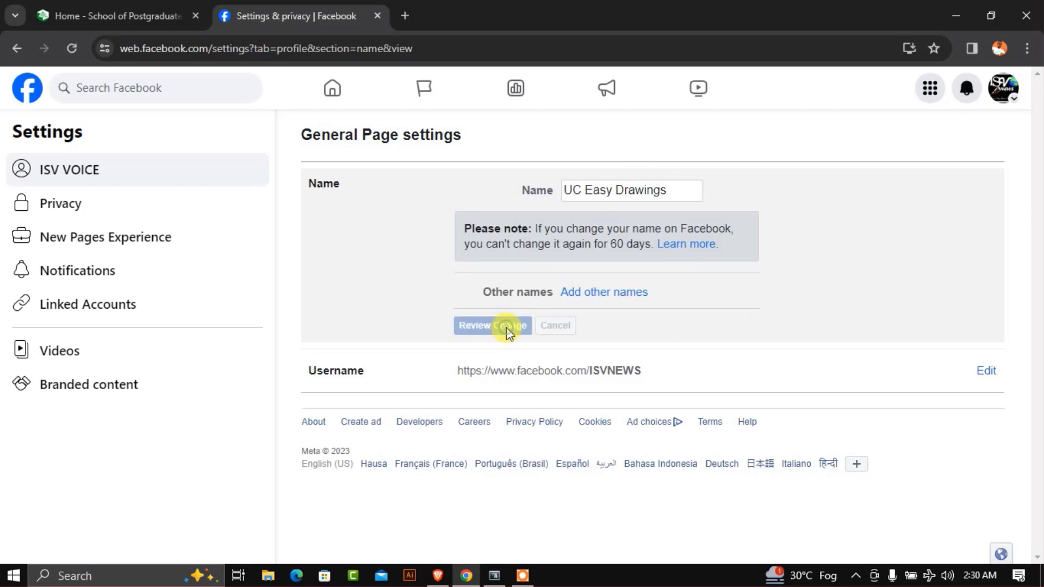
left_click(492, 325)
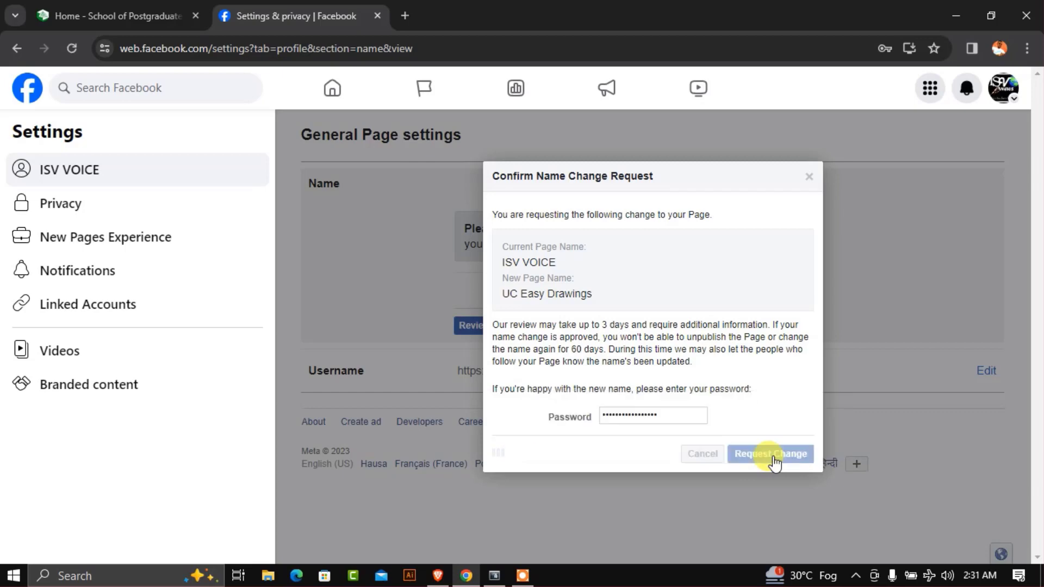
left_click(770, 453)
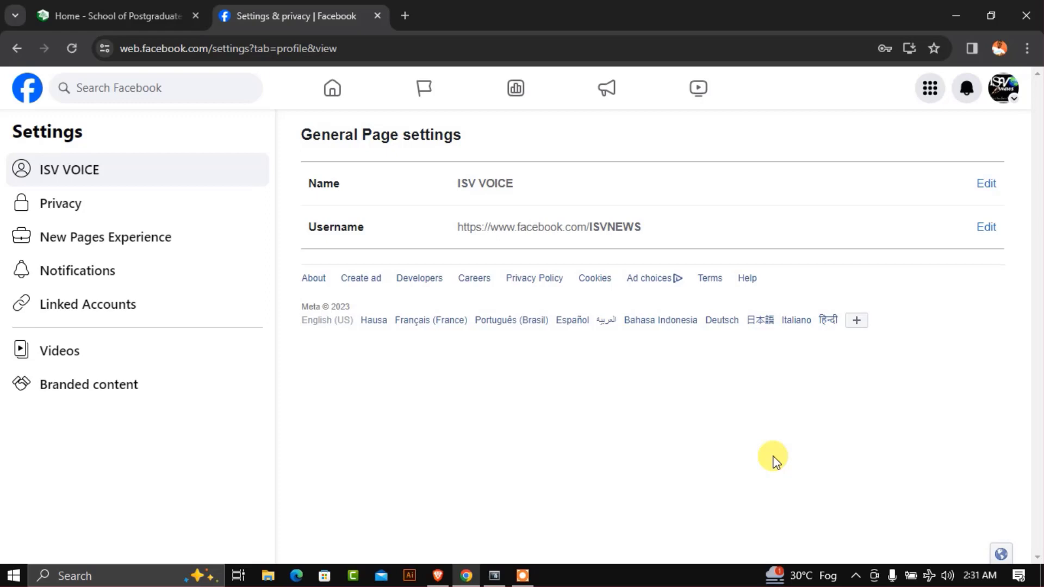
mouse_move(462, 151)
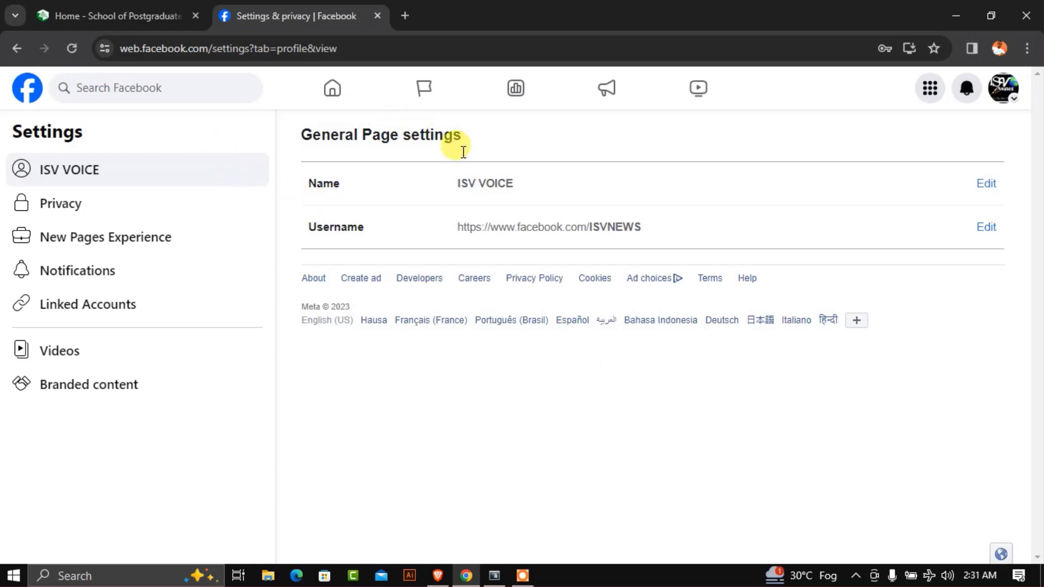
mouse_move(519, 192)
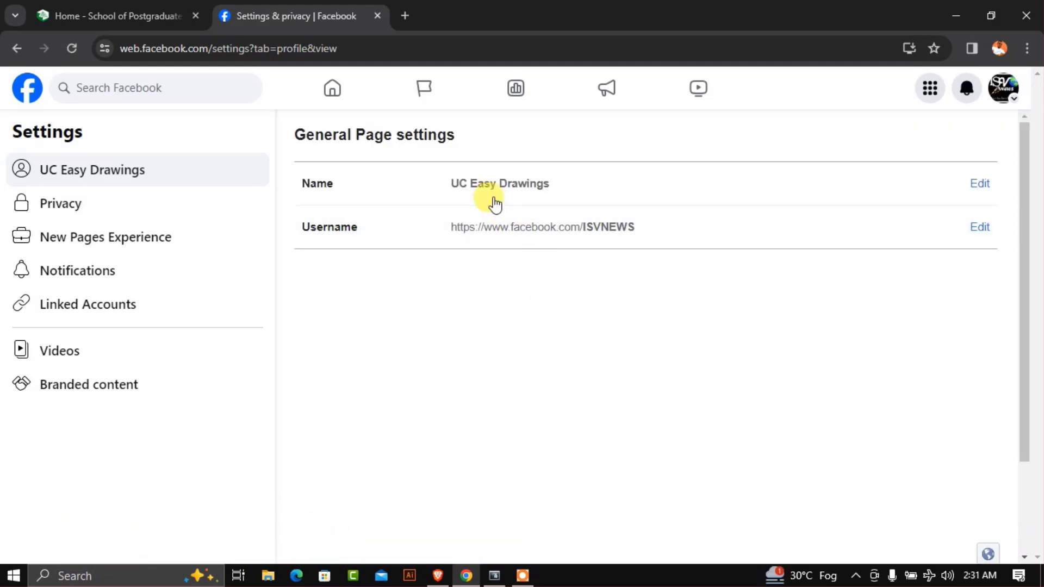
mouse_move(501, 198)
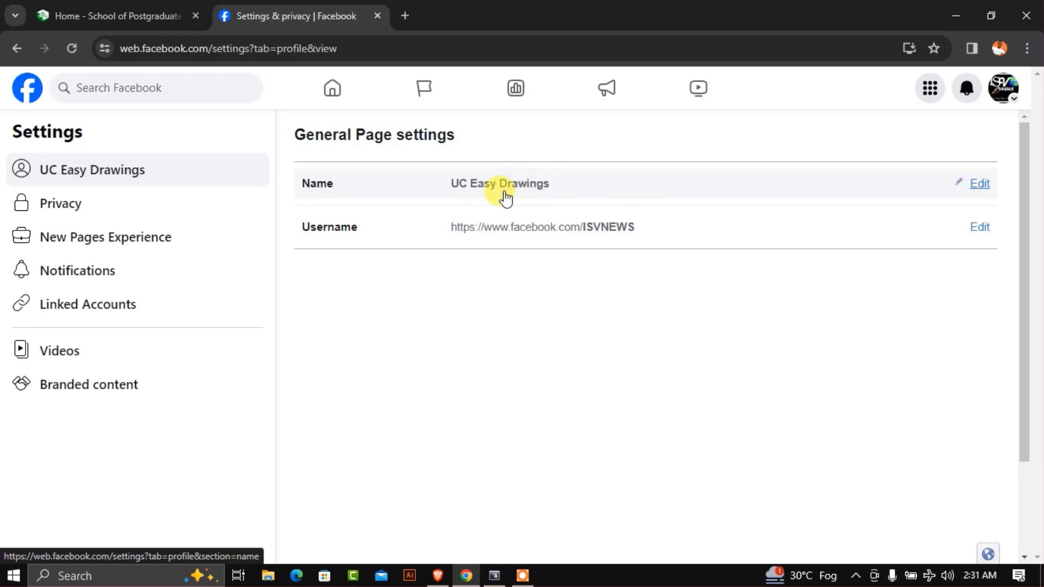
mouse_move(549, 199)
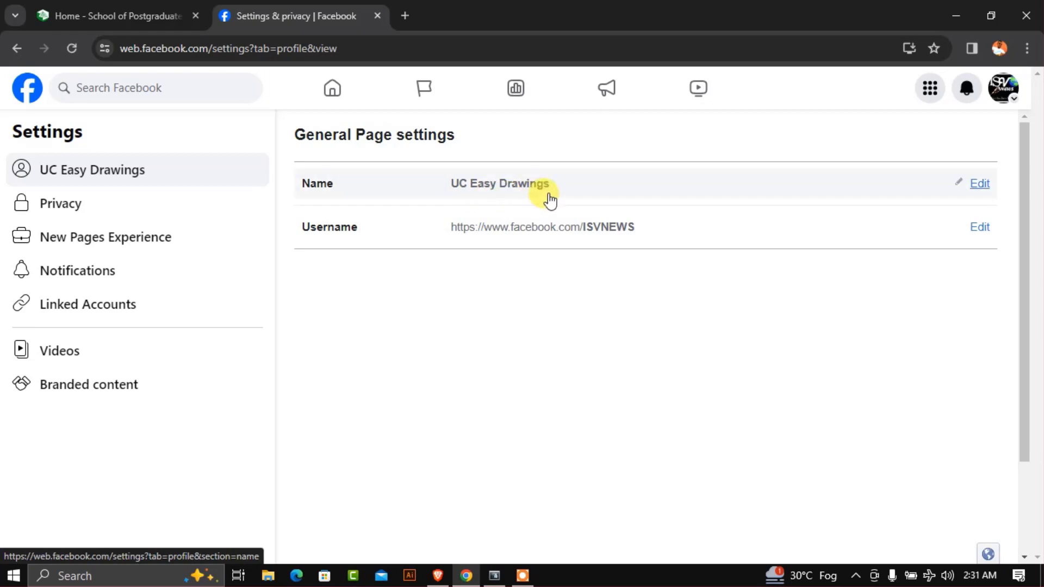
mouse_move(466, 208)
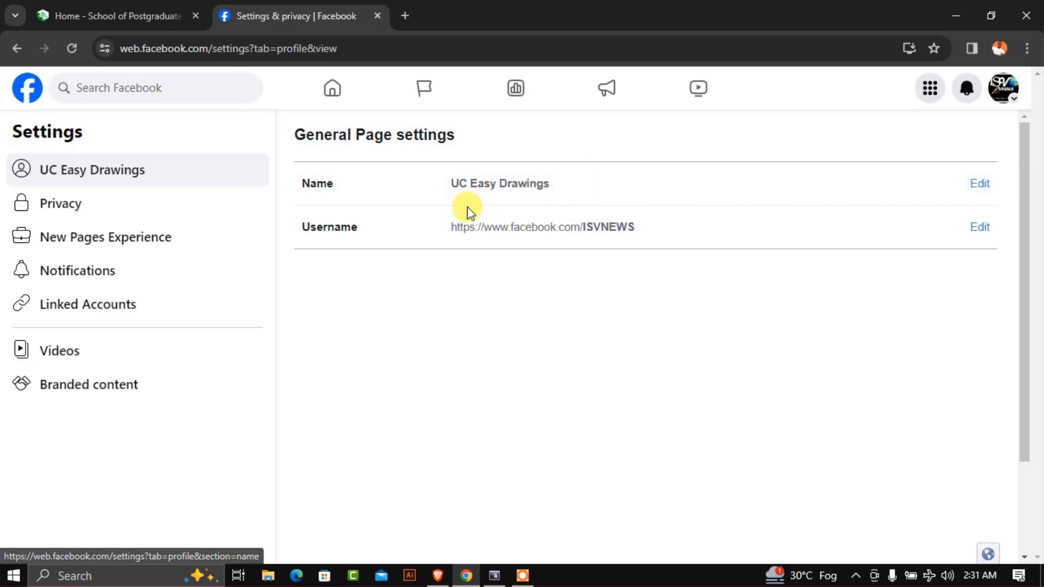